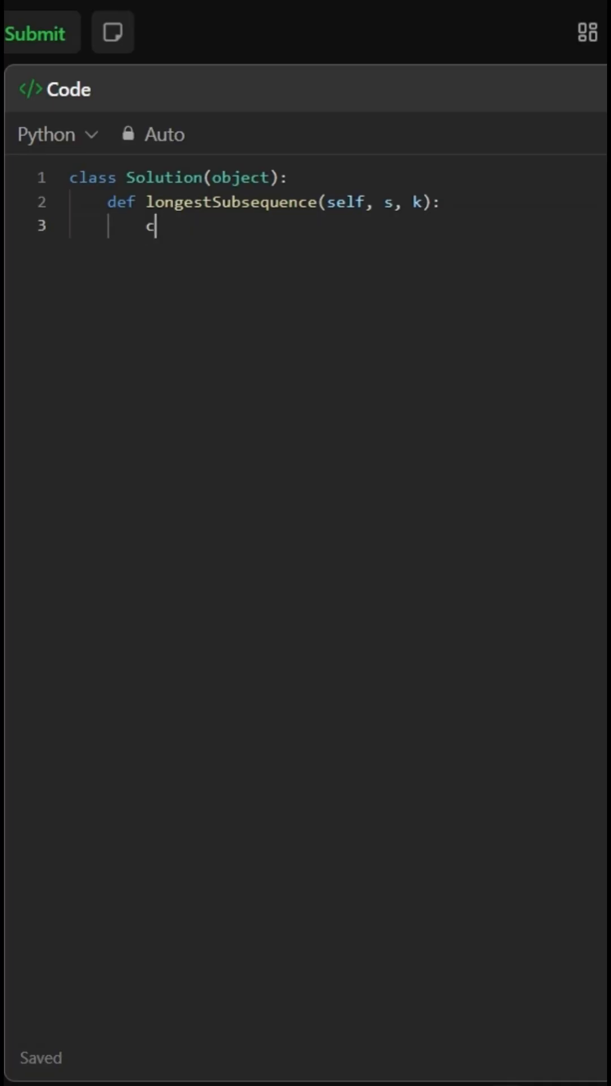
pyautogui.write('oun')
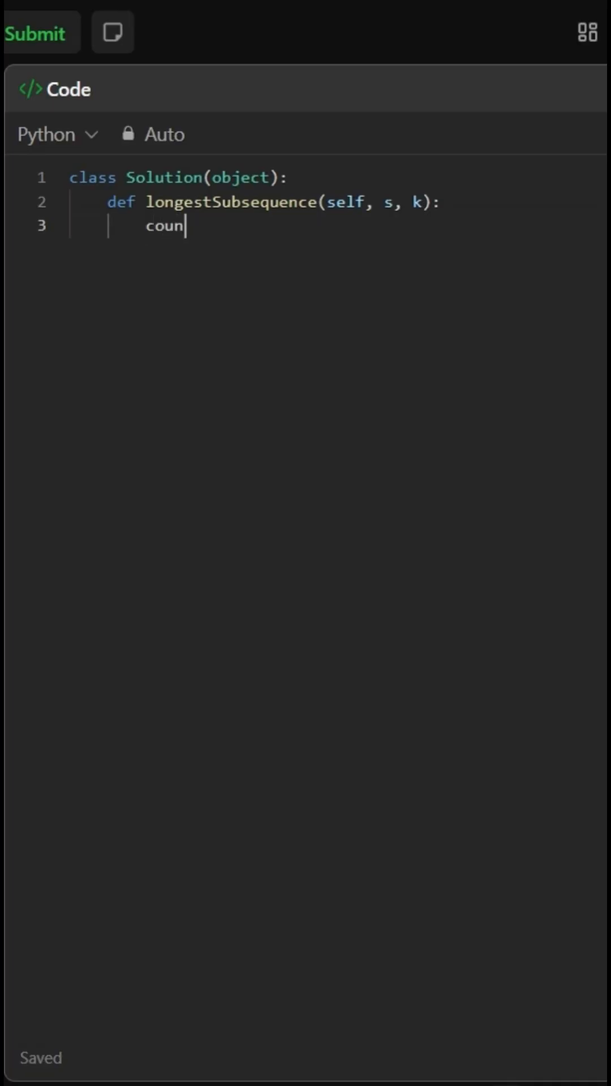
pyautogui.write('t =')
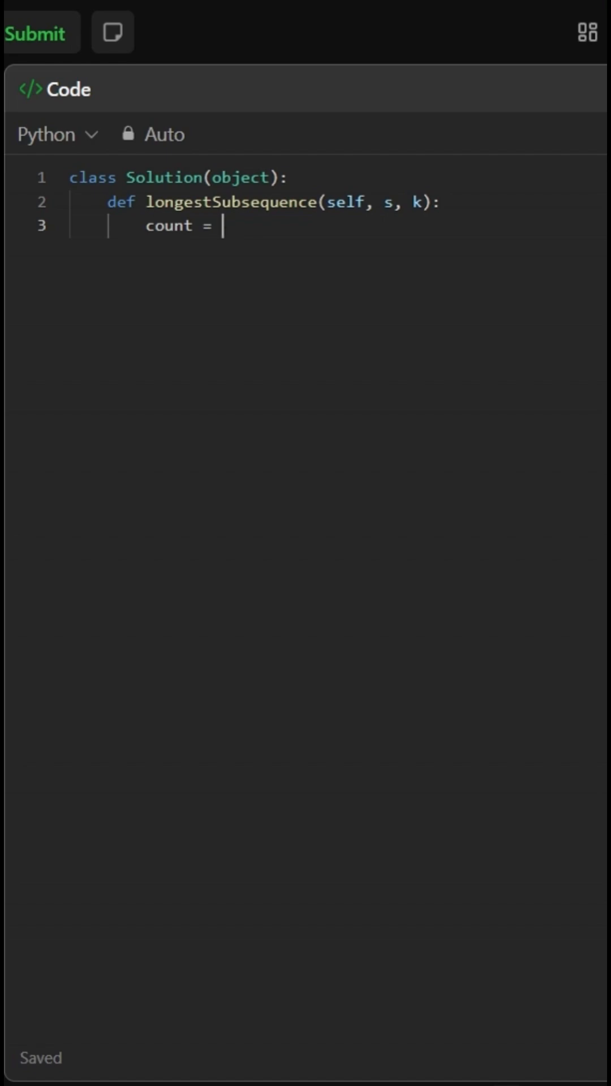
pyautogui.write('0')
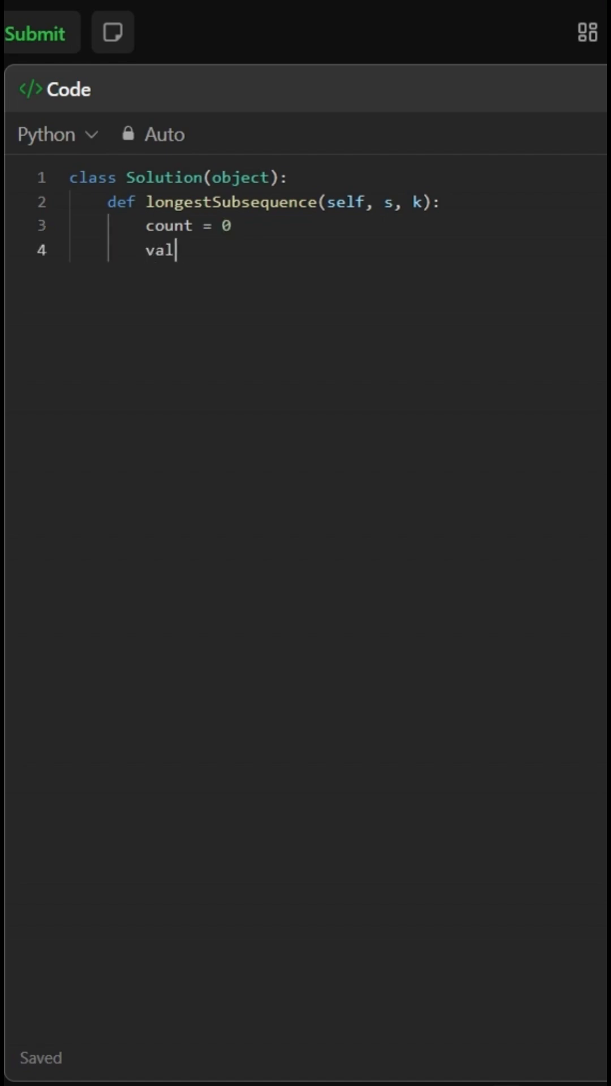
pyautogui.write('ue =')
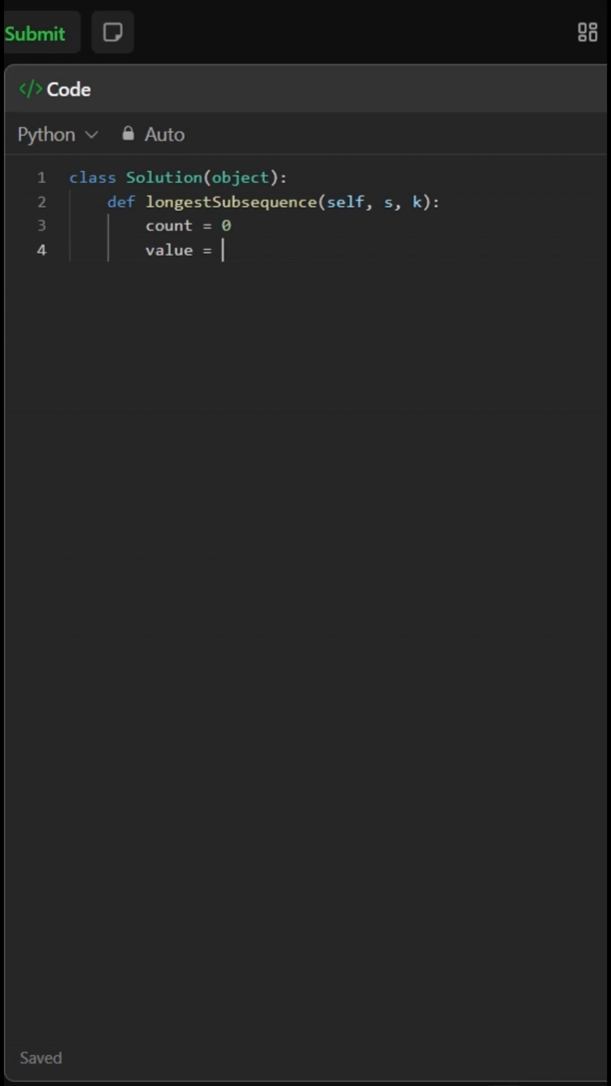
pyautogui.write('0')
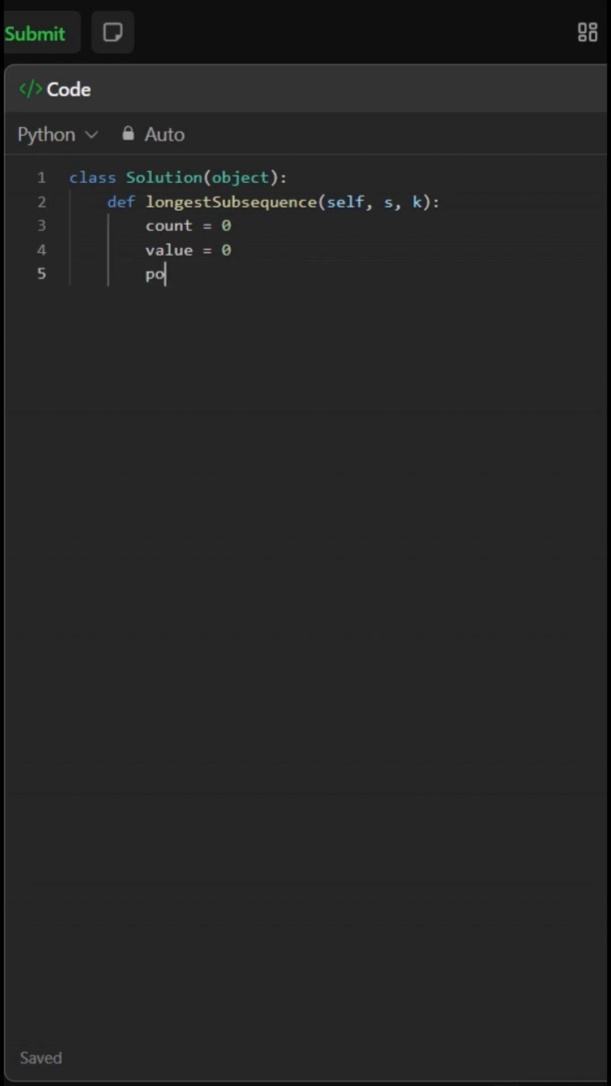
pyautogui.write('wer = 0')
pyautogui.write('z')
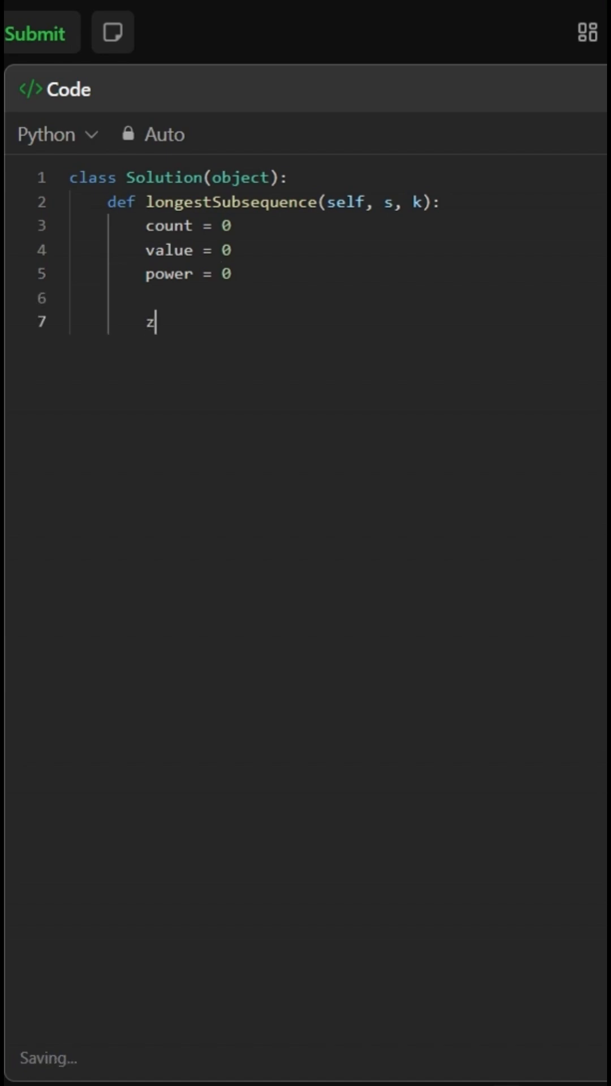
pyautogui.write('ero_count =')
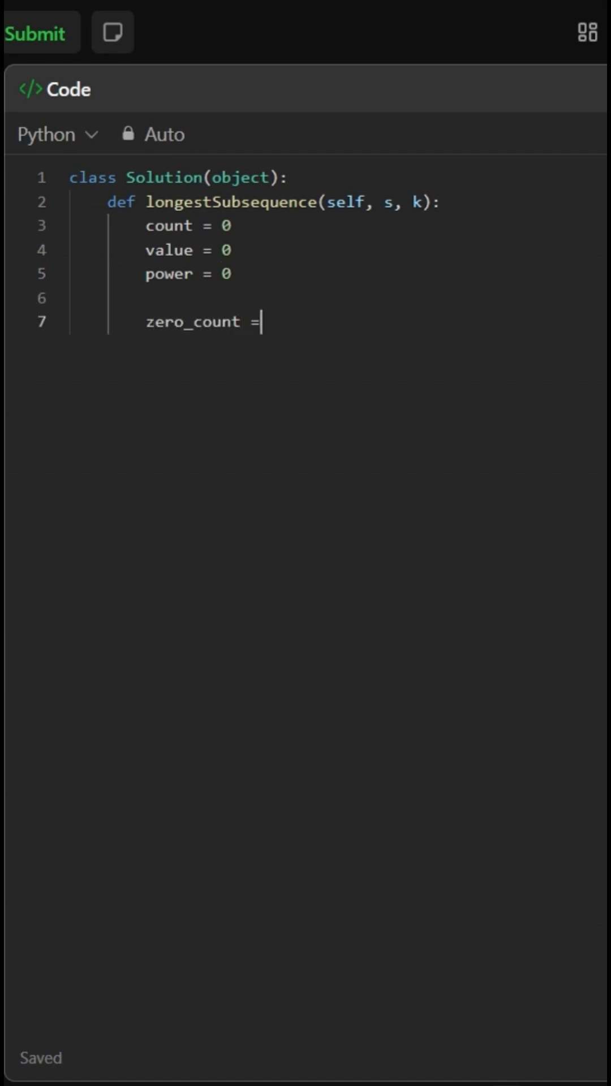
pyautogui.write("s.count('0")
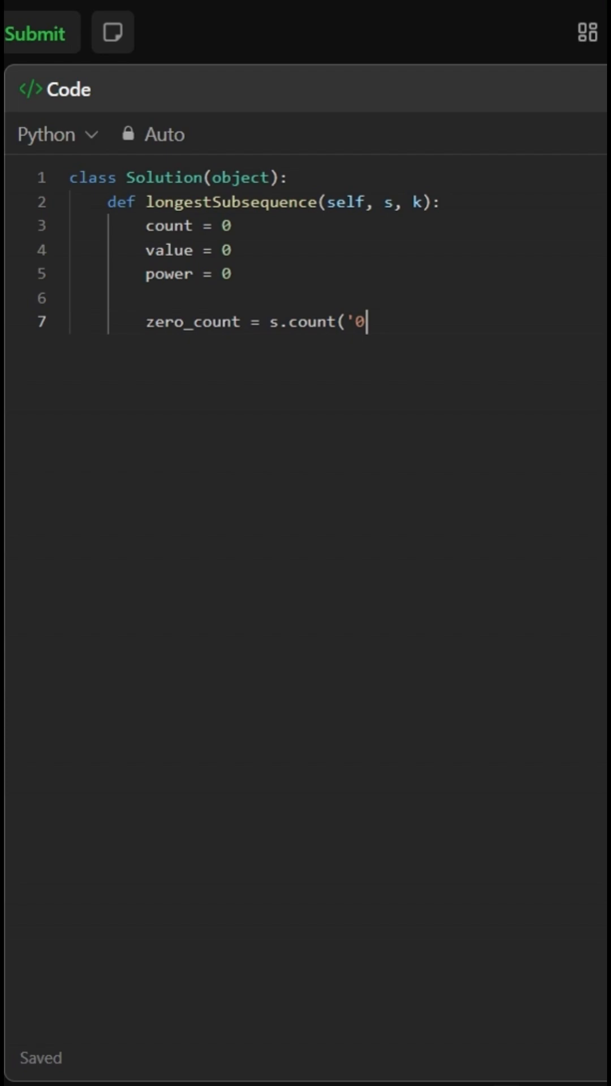
pyautogui.write("')")
pyautogui.write('f')
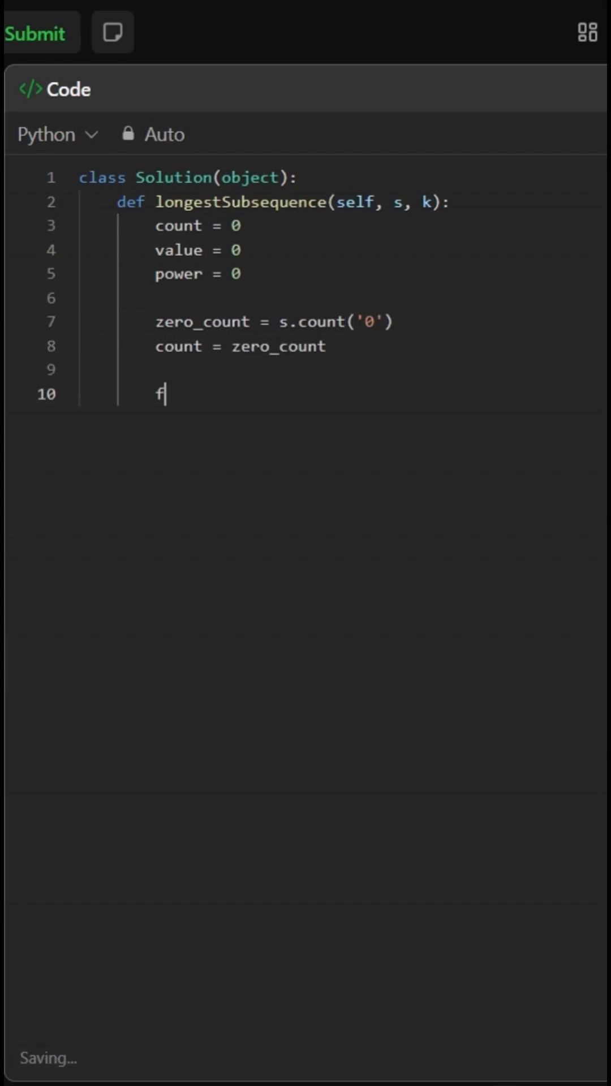
pyautogui.write('or i in rang')
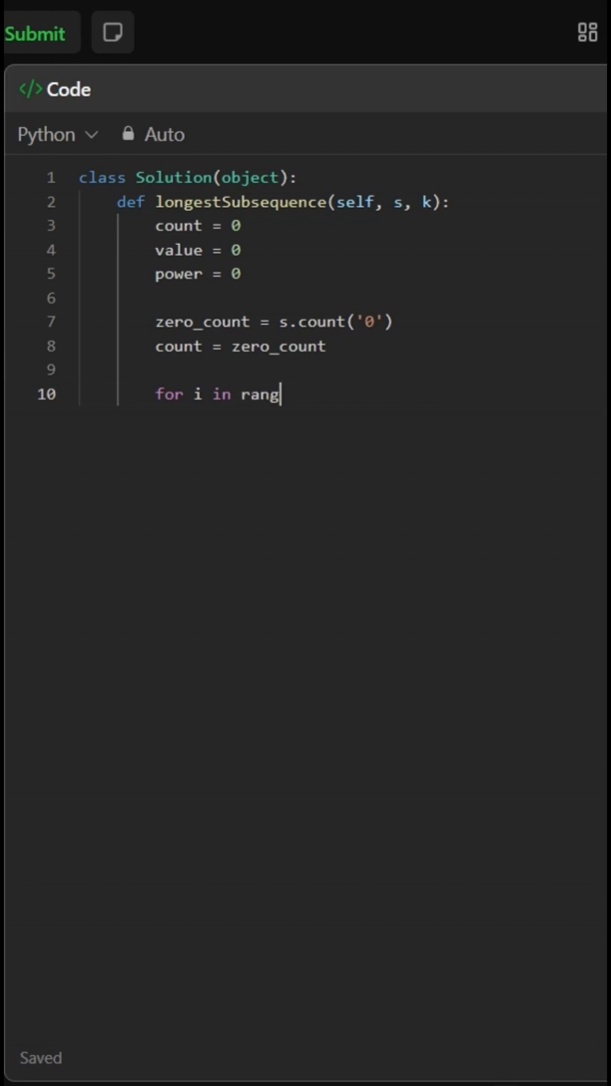
pyautogui.write('e(len(s) - 1, -1, -1):')
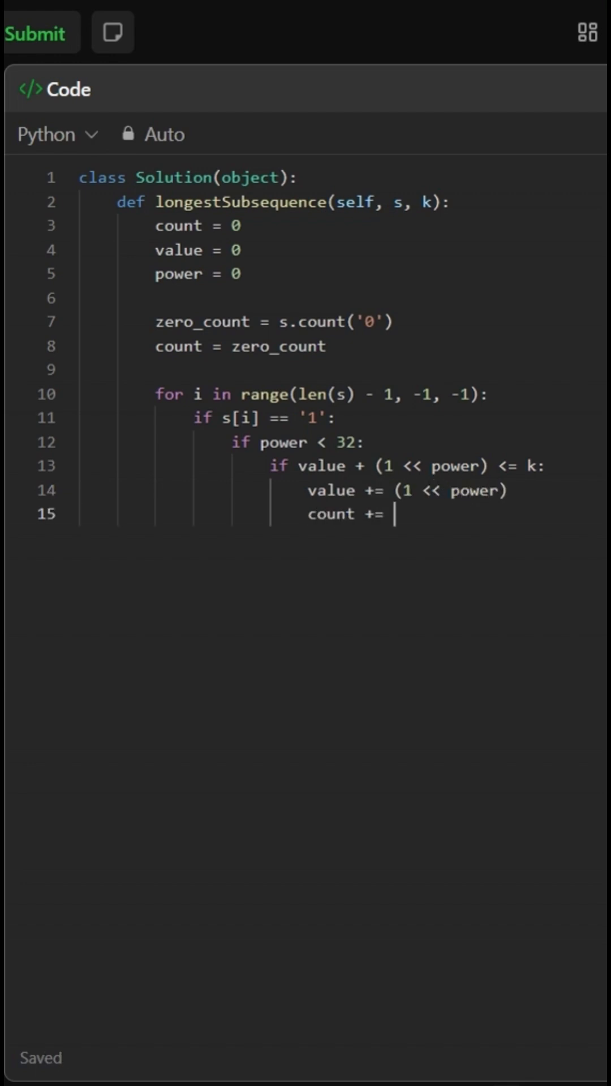
pyautogui.write('1')
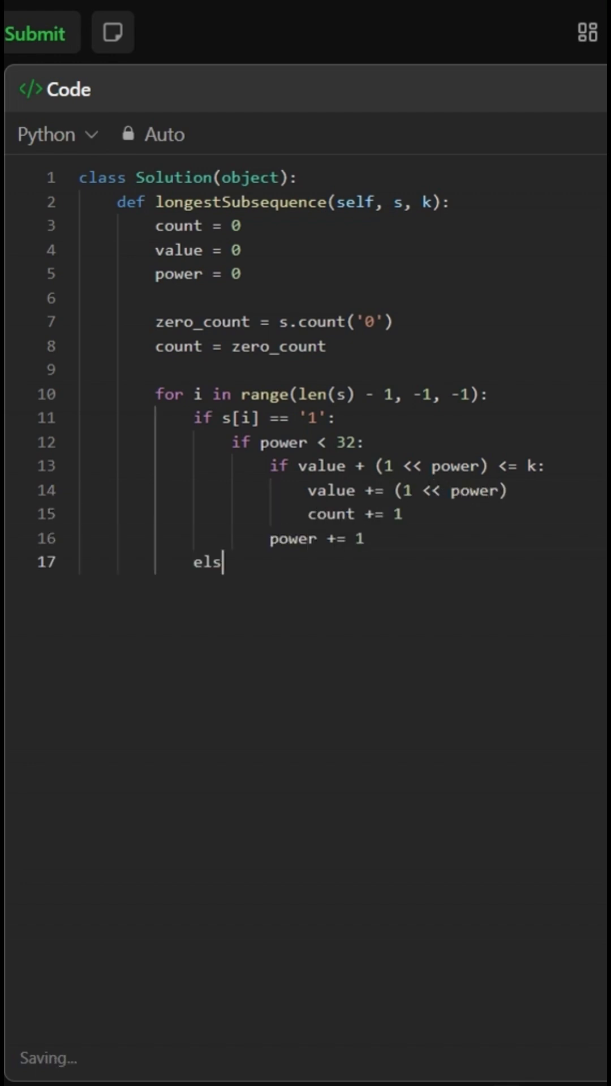
pyautogui.write('e:')
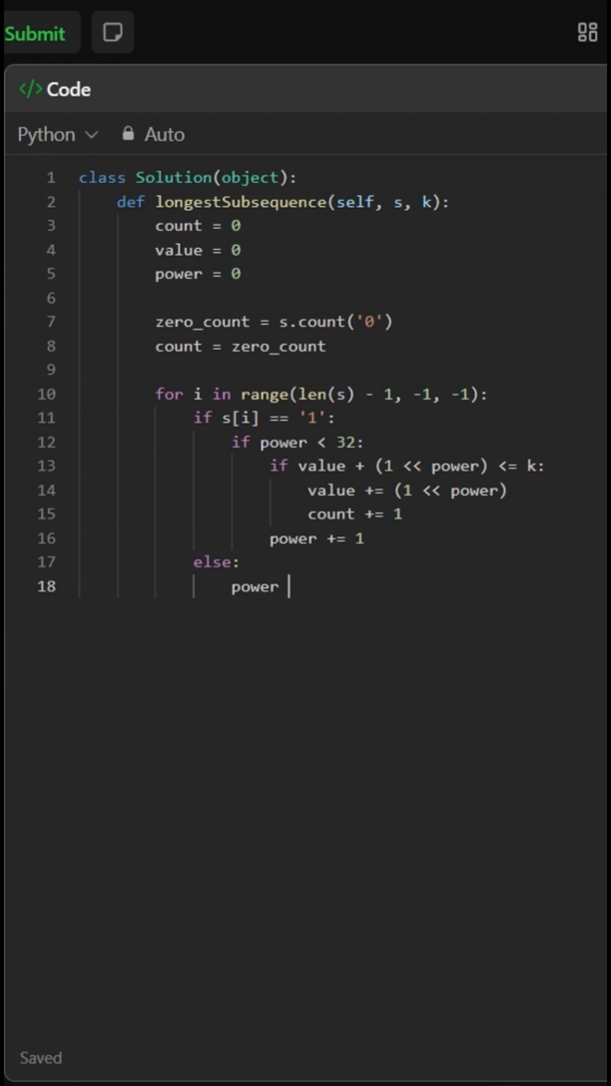
pyautogui.write('+= 1')
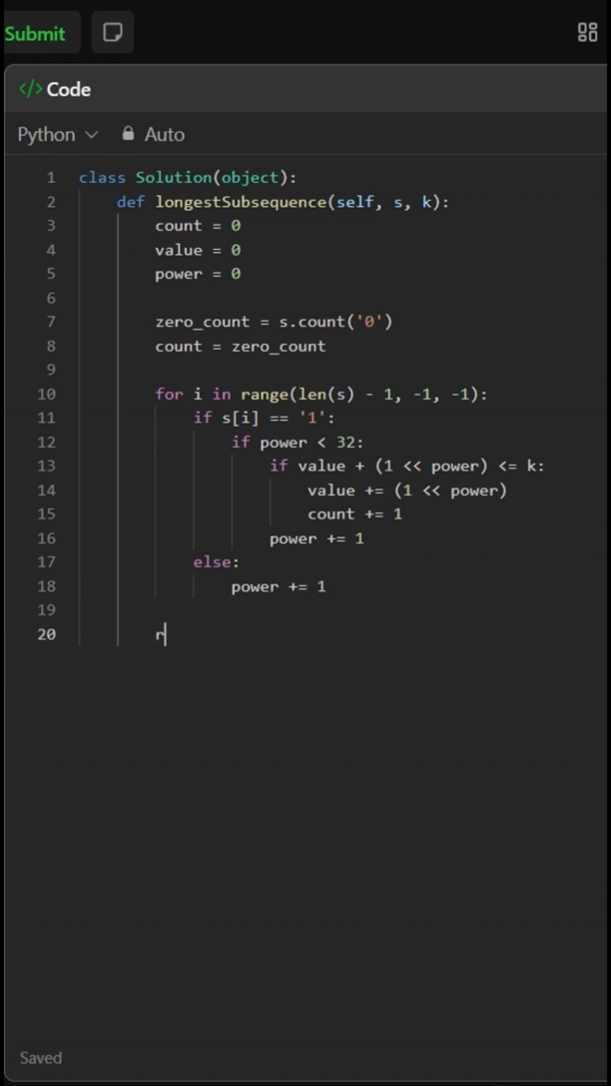
pyautogui.write('eturn cou')
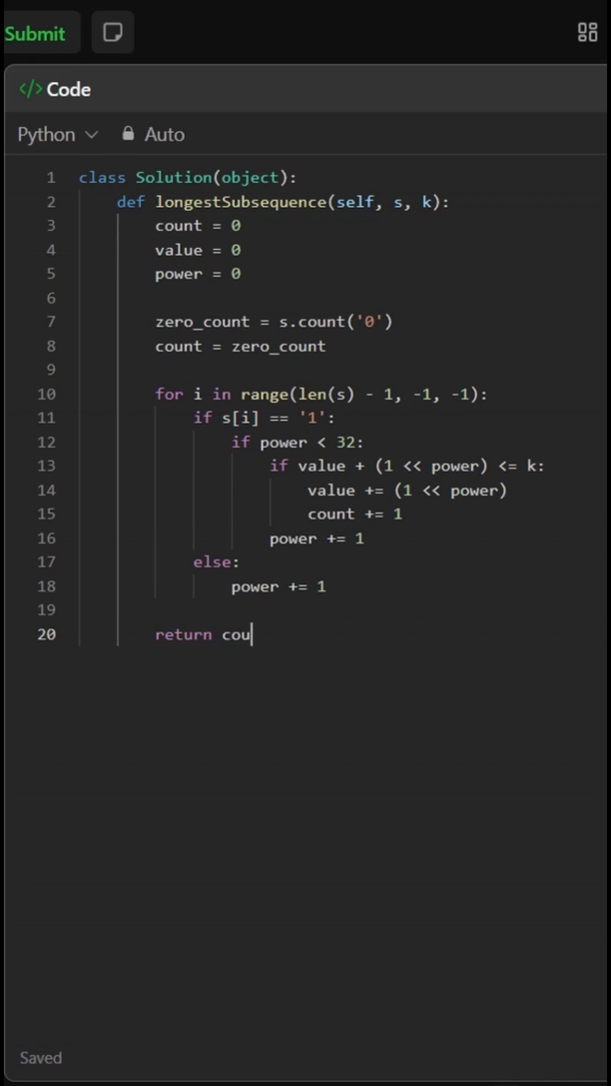
pyautogui.write('nt')
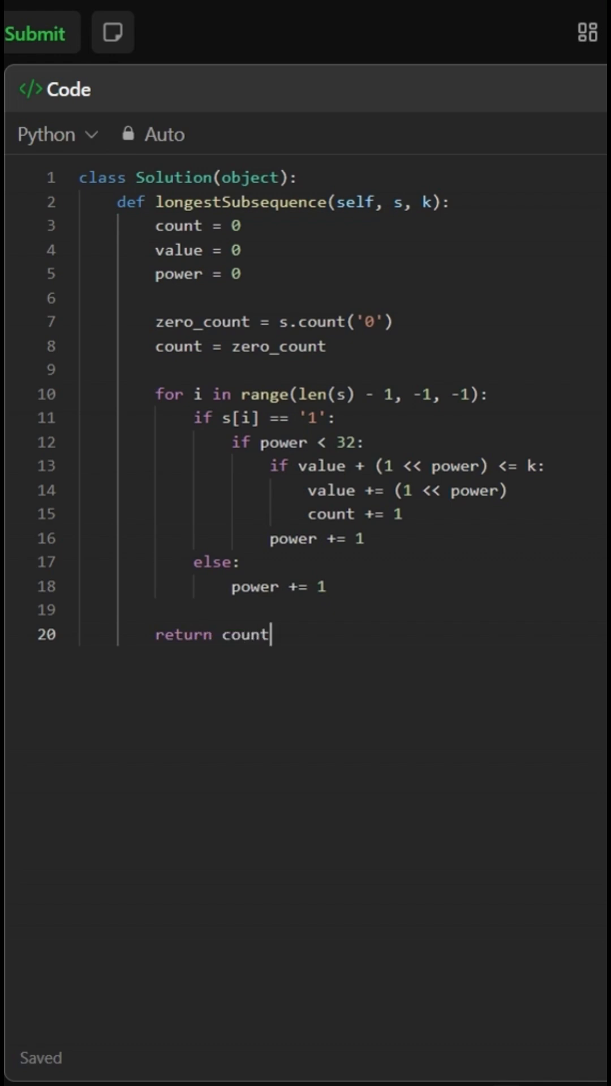